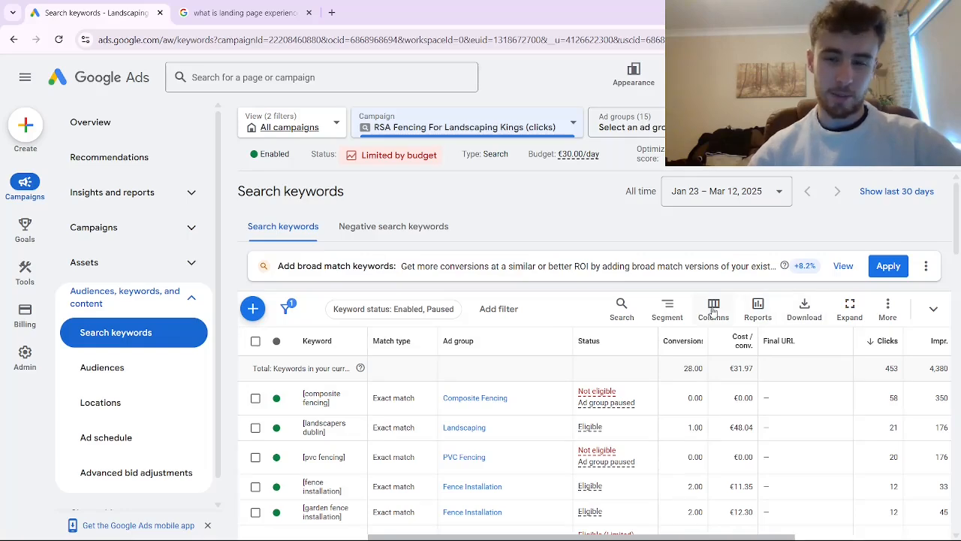
Step: Bring up the column chooser for the RSA Fencing search keywords table
{"action": "left_click", "coordinate": [712, 303]}
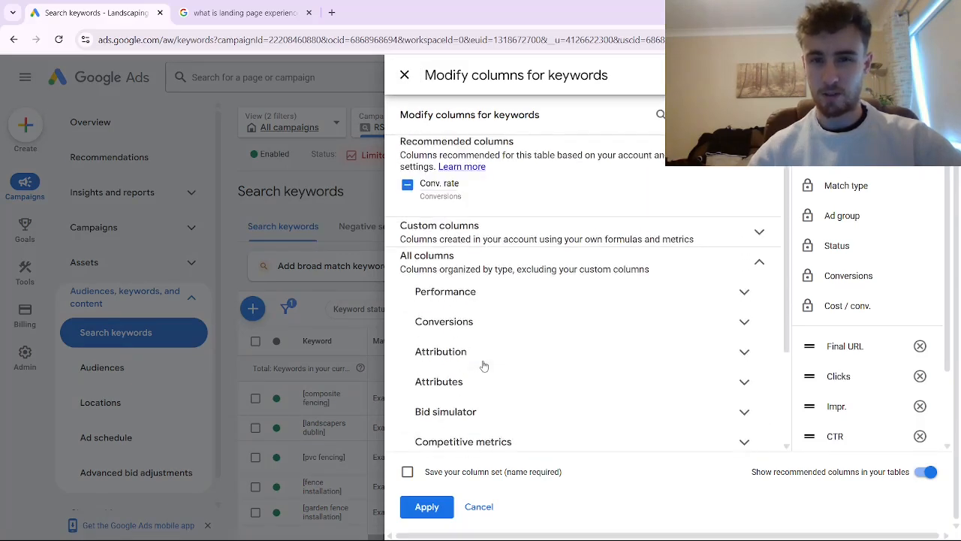
Step: Tick Quality Score and Ad relevance alongside Exp. CTR and Landing page exp. columns
{"action": "scroll", "scroll_direction": "down", "scroll_amount": 3}
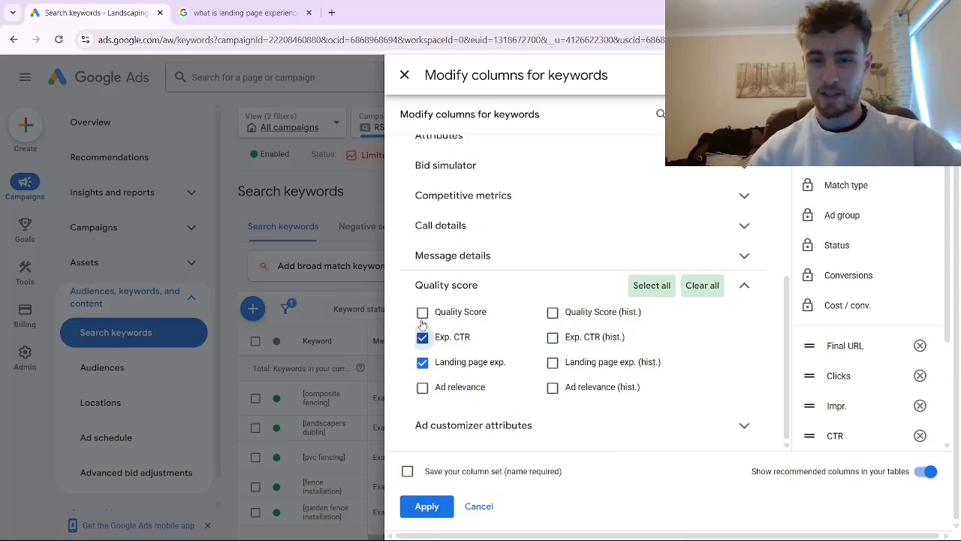
{"action": "left_click", "coordinate": [422, 311]}
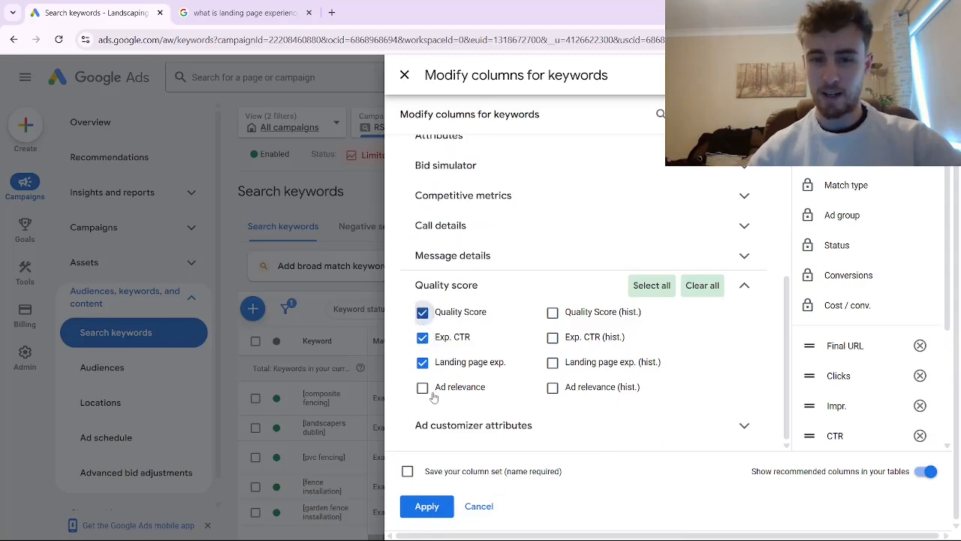
{"action": "left_click", "coordinate": [426, 504]}
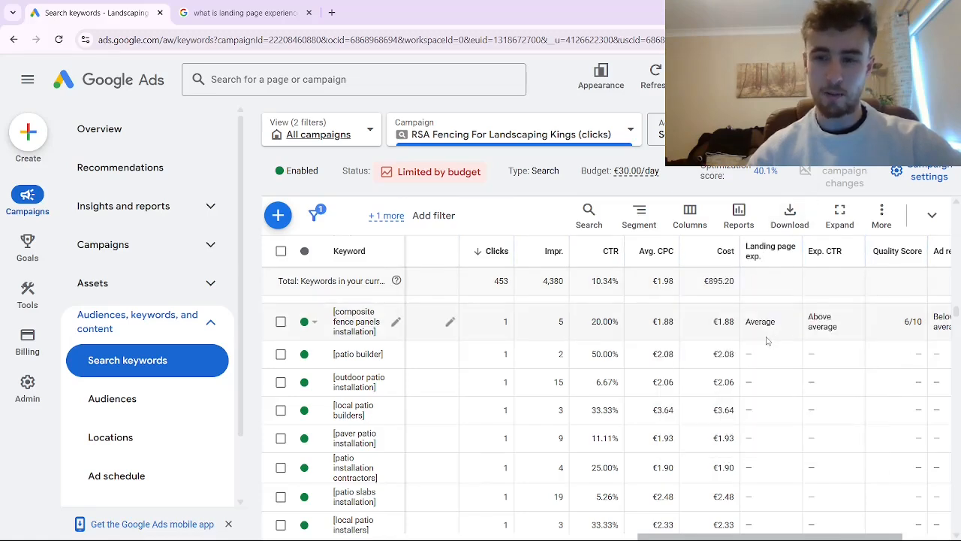
{"action": "mouse_move", "coordinate": [757, 276]}
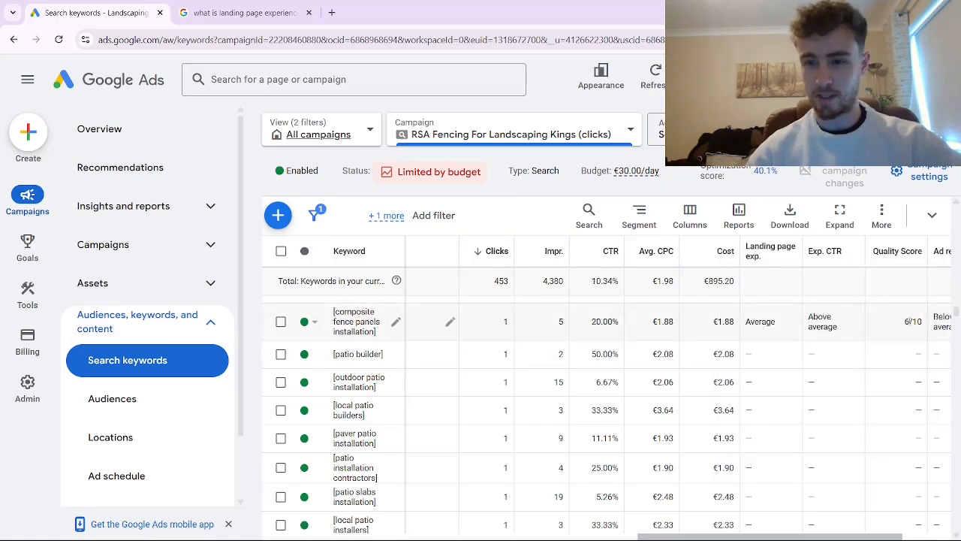
{"action": "mouse_move", "coordinate": [875, 317]}
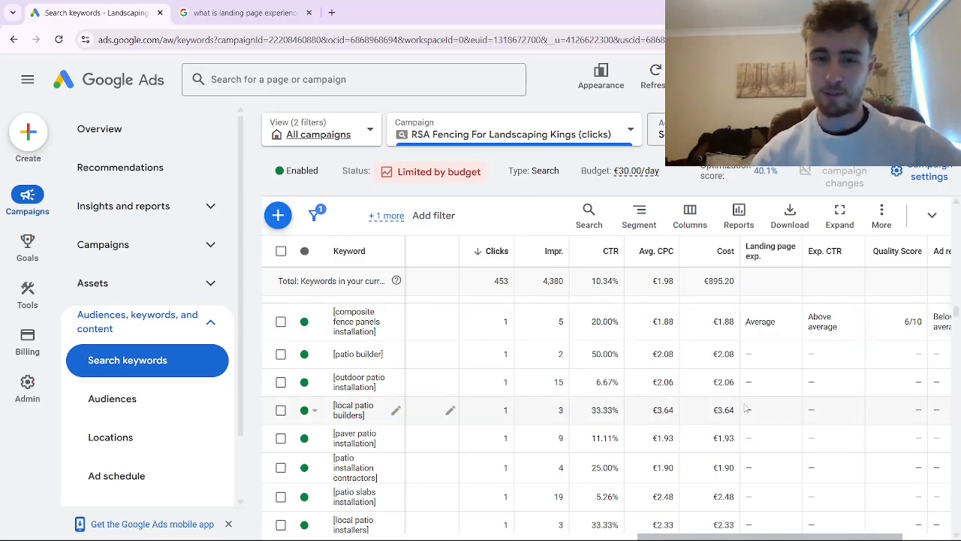
Step: Leave the keyword quality scores and switch to the Landingi Landing Page Editor tab
{"action": "left_click", "coordinate": [241, 12]}
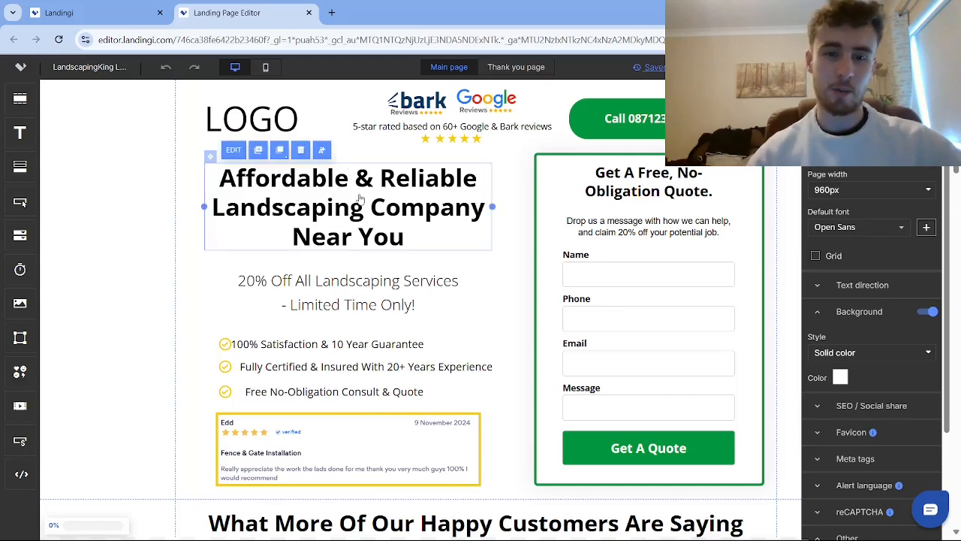
{"action": "double_click", "coordinate": [348, 207]}
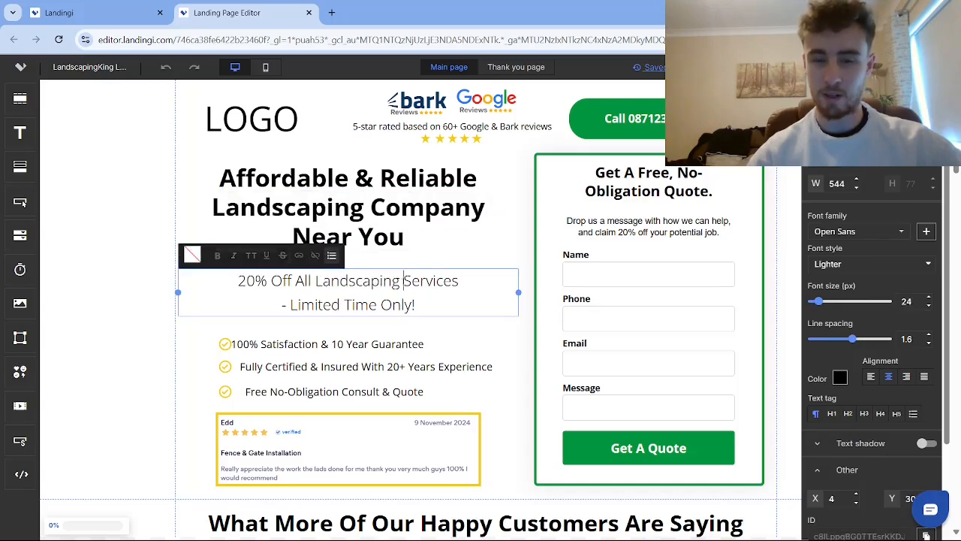
{"action": "left_click", "coordinate": [349, 207]}
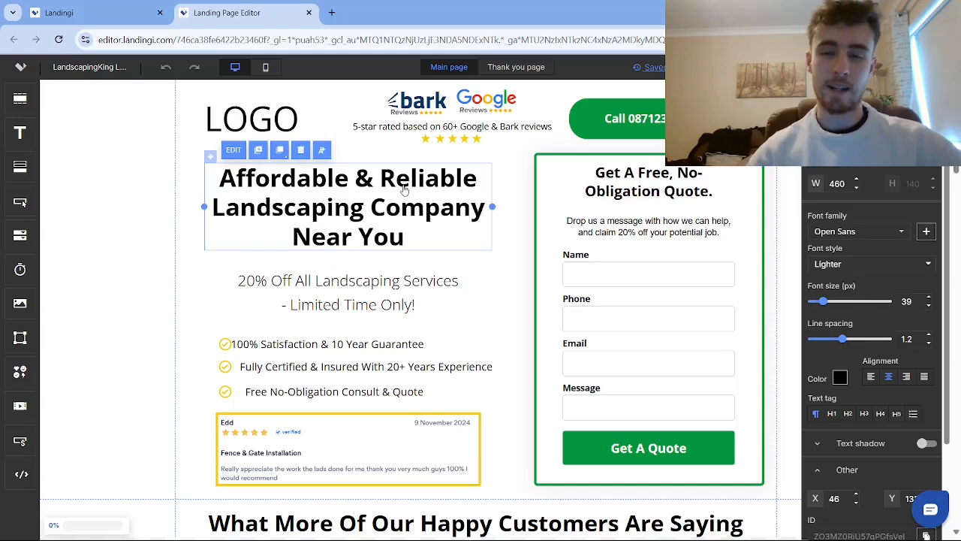
{"action": "mouse_move", "coordinate": [378, 171]}
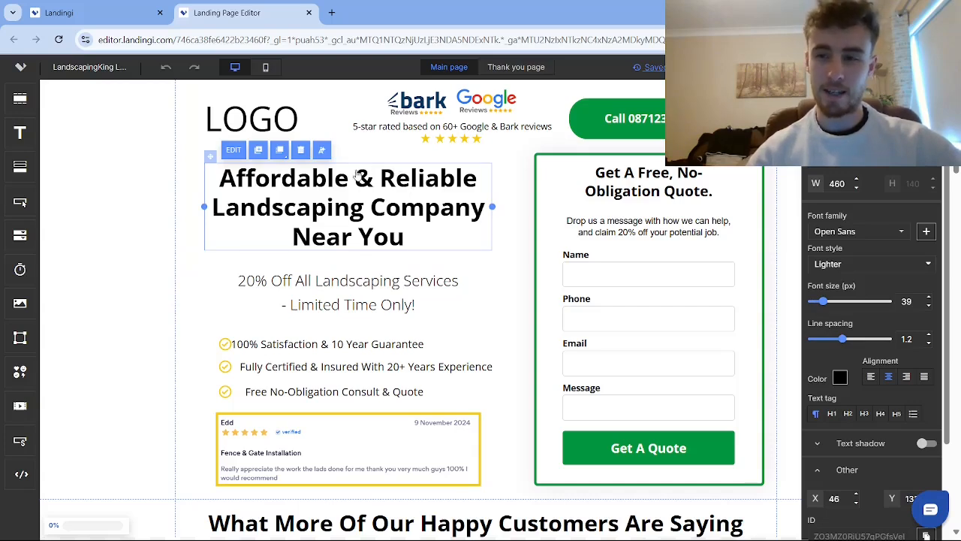
{"action": "mouse_move", "coordinate": [378, 327]}
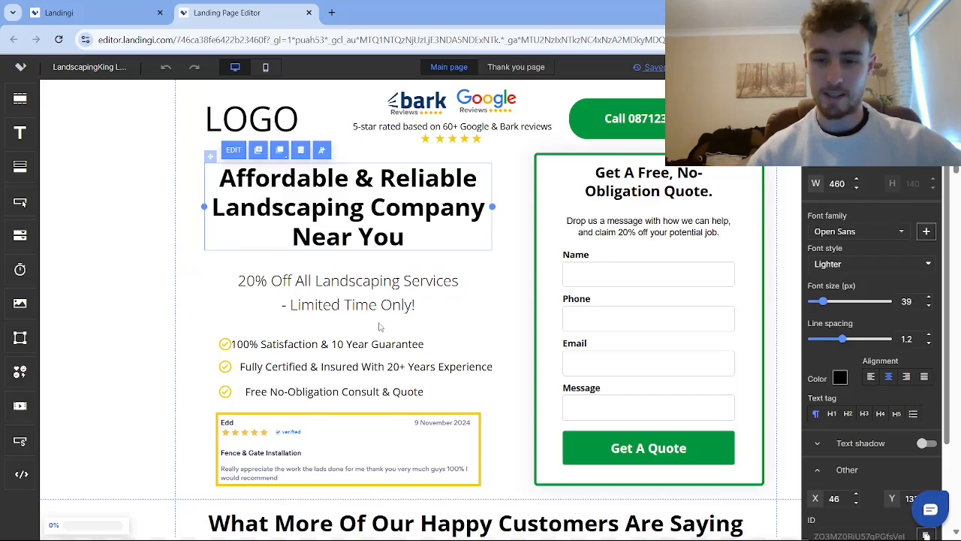
{"action": "scroll", "scroll_direction": "down", "scroll_amount": 3}
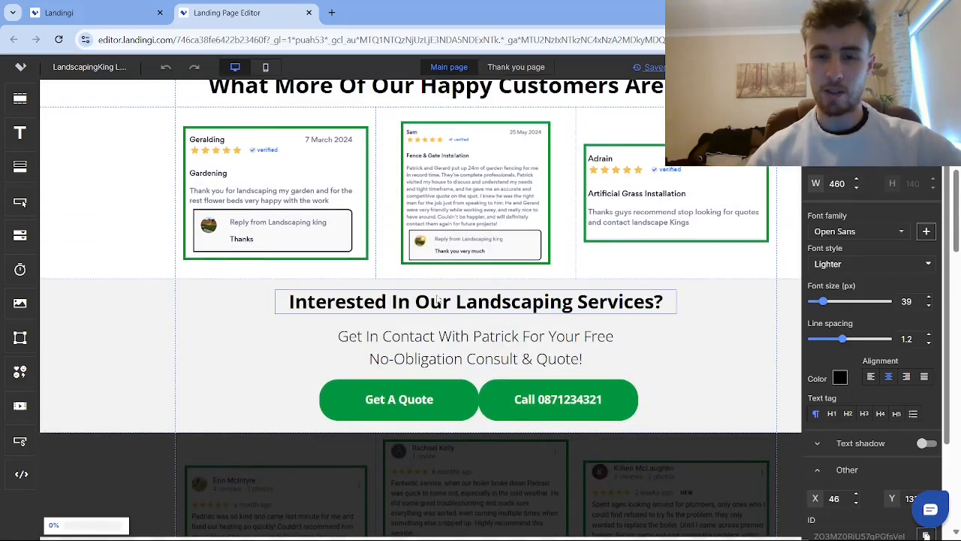
{"action": "left_click", "coordinate": [475, 301]}
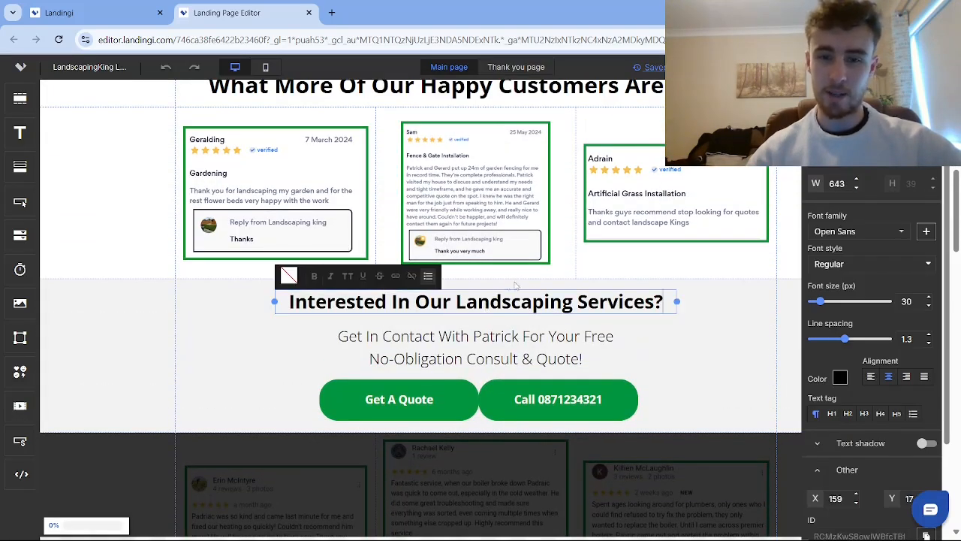
{"action": "double_click", "coordinate": [514, 301]}
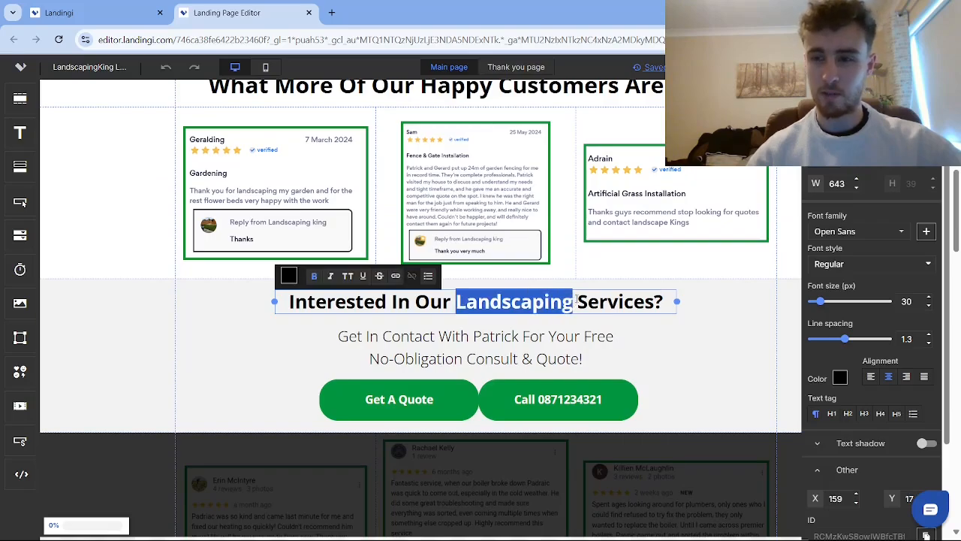
{"action": "scroll", "scroll_direction": "down", "scroll_amount": 3}
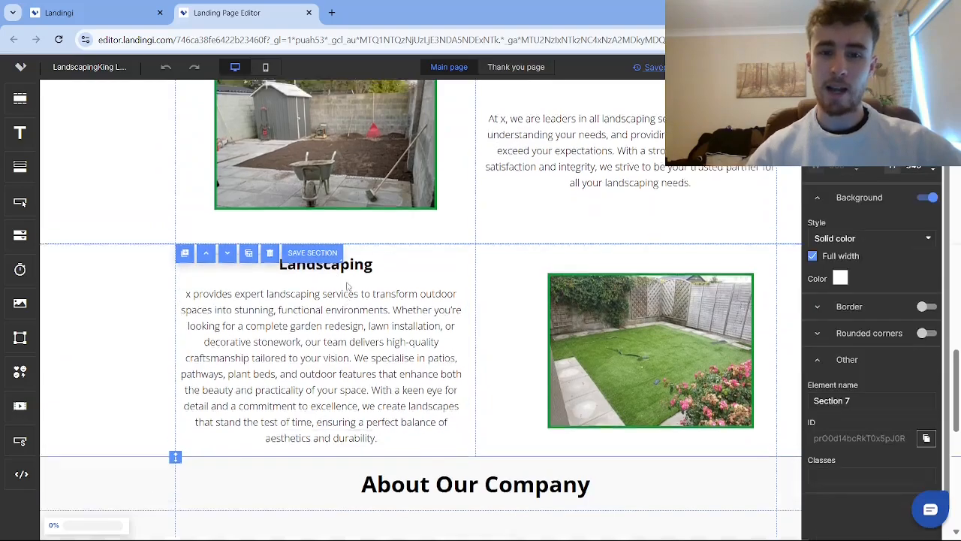
{"action": "scroll", "scroll_direction": "up", "scroll_amount": 3}
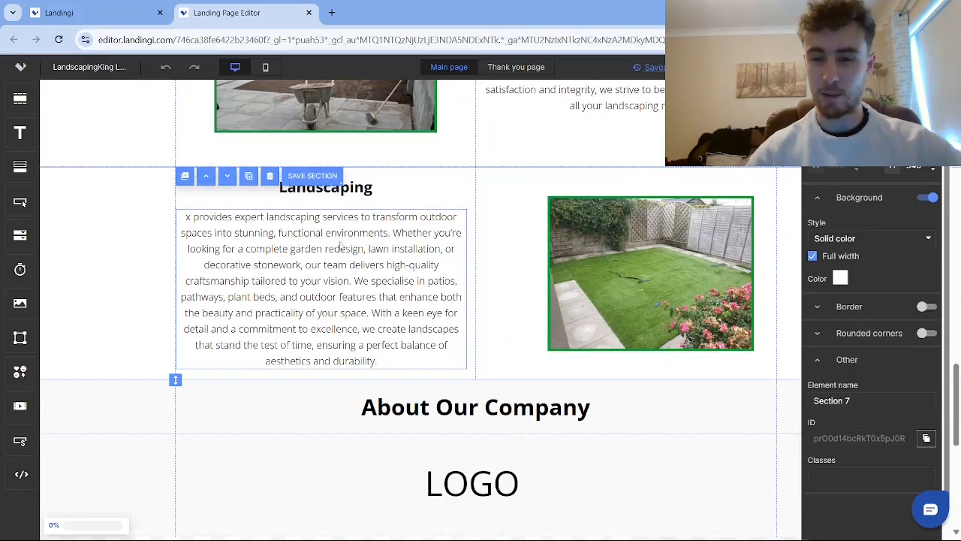
{"action": "scroll", "scroll_direction": "down", "scroll_amount": 3}
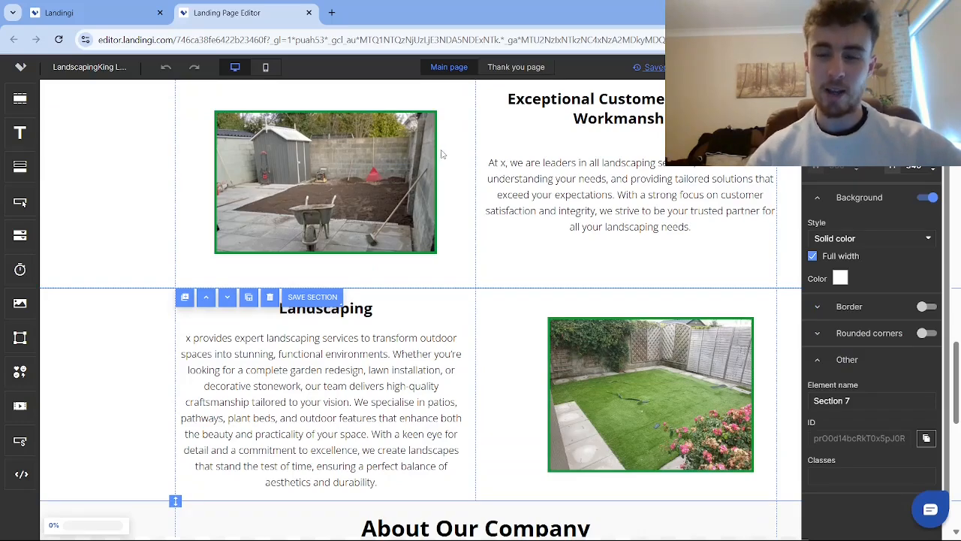
{"action": "mouse_move", "coordinate": [406, 141]}
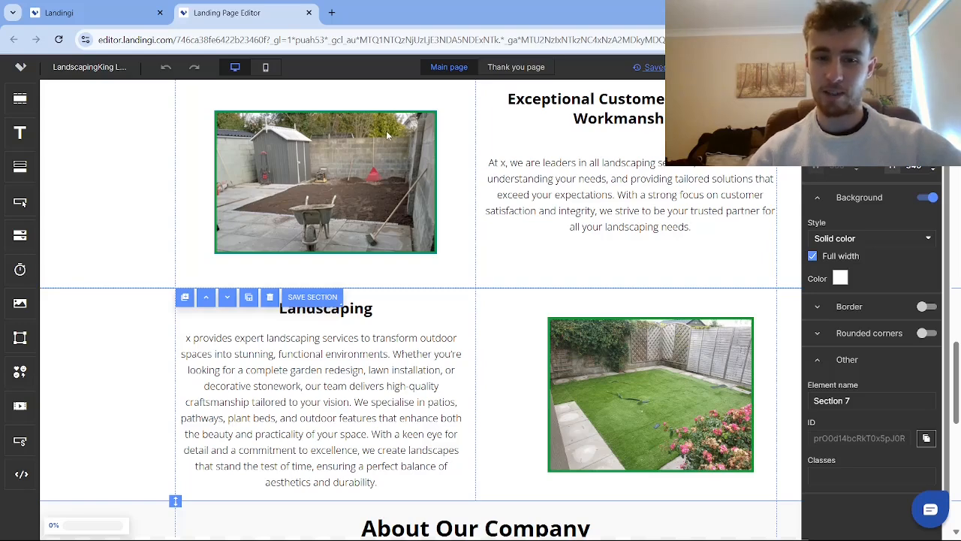
{"action": "scroll", "scroll_direction": "down", "scroll_amount": 3}
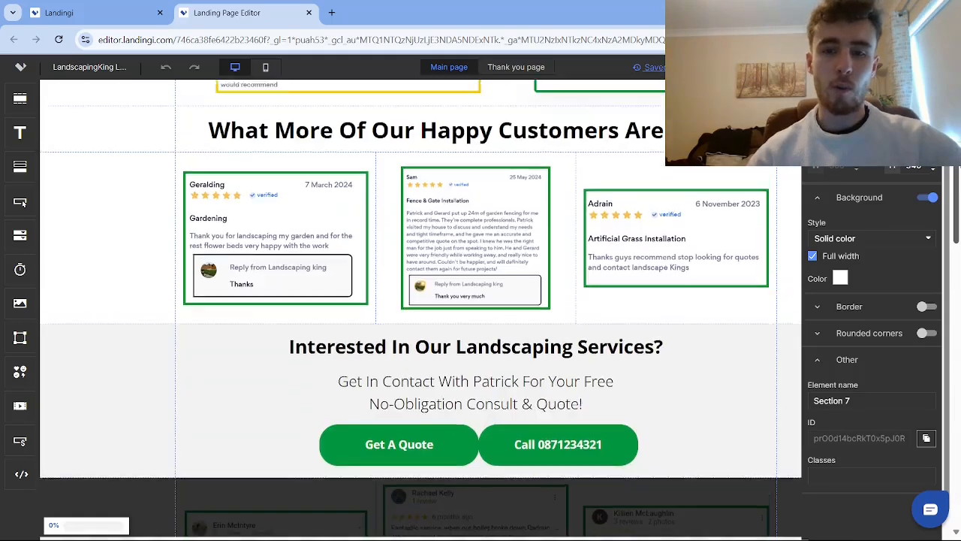
{"action": "scroll", "scroll_direction": "up", "scroll_amount": 3}
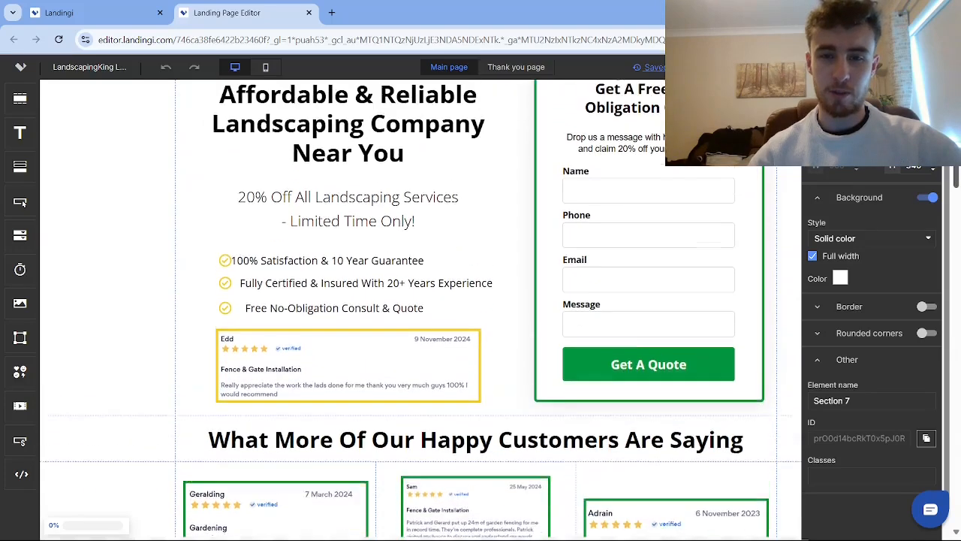
{"action": "scroll", "scroll_direction": "up", "scroll_amount": 3}
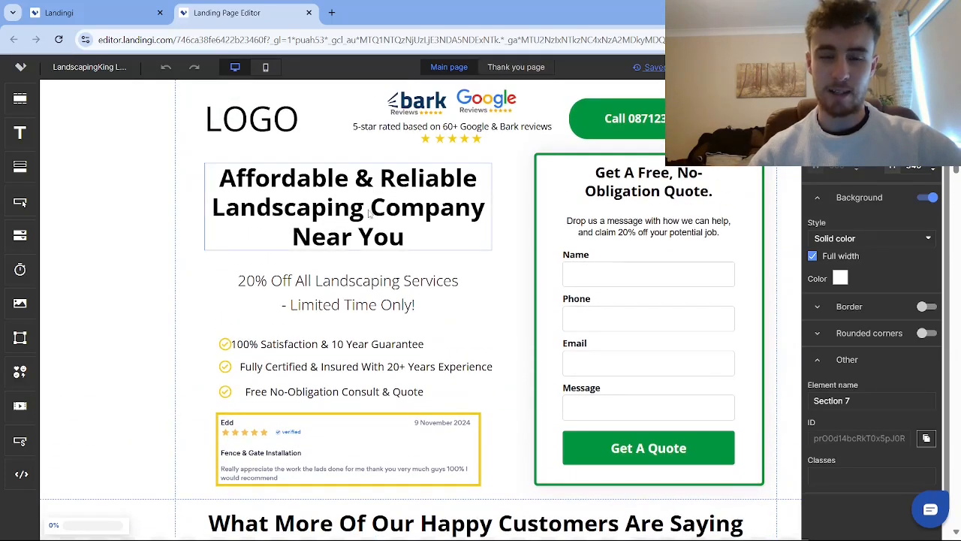
{"action": "left_click", "coordinate": [348, 207]}
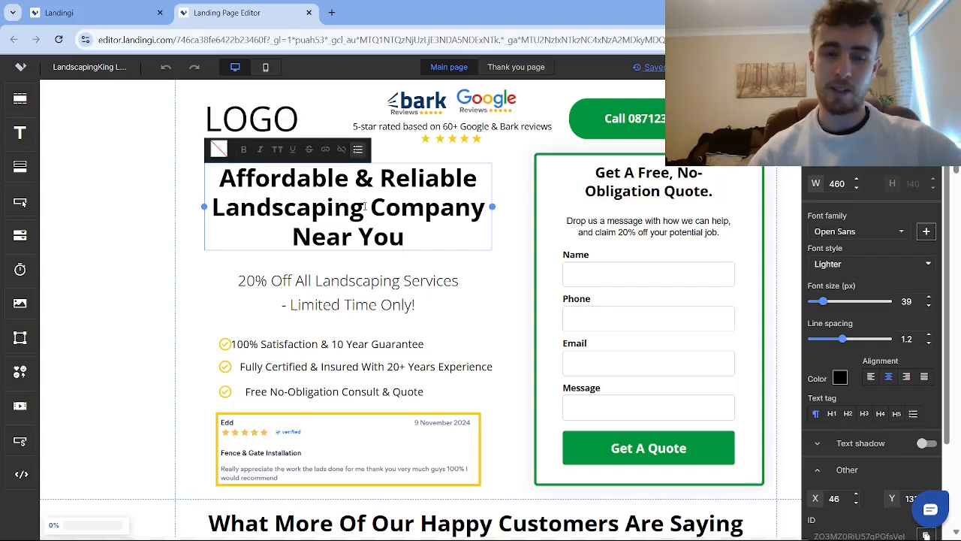
{"action": "double_click", "coordinate": [304, 208]}
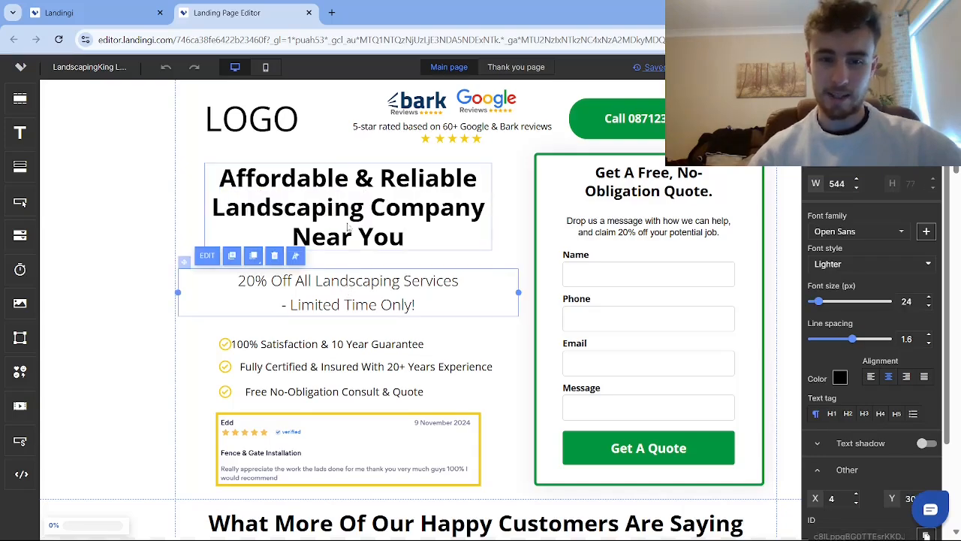
{"action": "scroll", "scroll_direction": "down", "scroll_amount": 3}
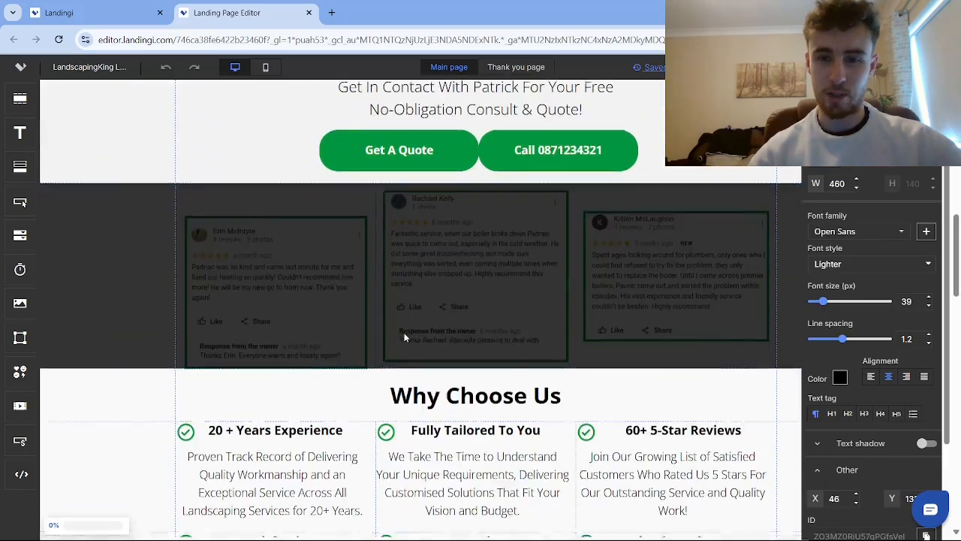
{"action": "scroll", "scroll_direction": "down", "scroll_amount": 3}
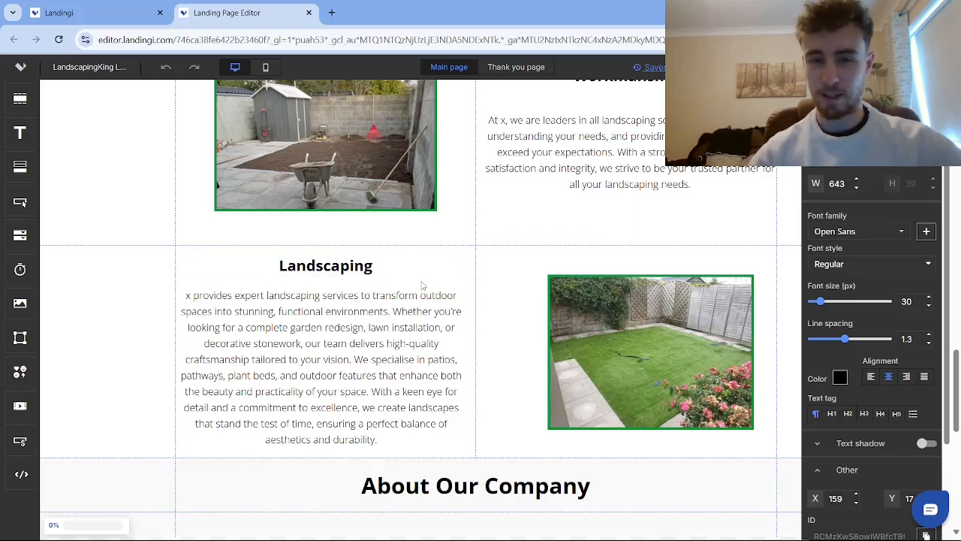
{"action": "scroll", "scroll_direction": "up", "scroll_amount": 3}
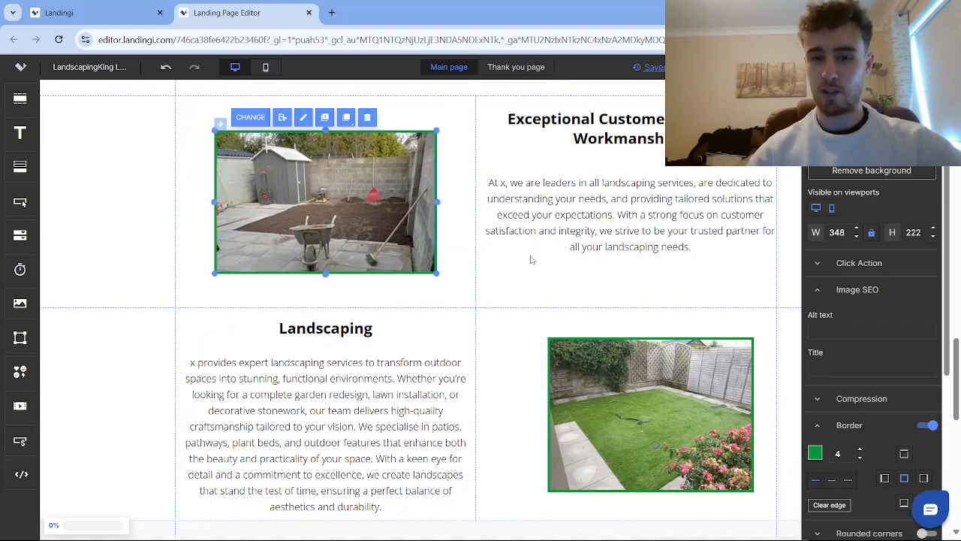
{"action": "scroll", "scroll_direction": "down", "scroll_amount": 3}
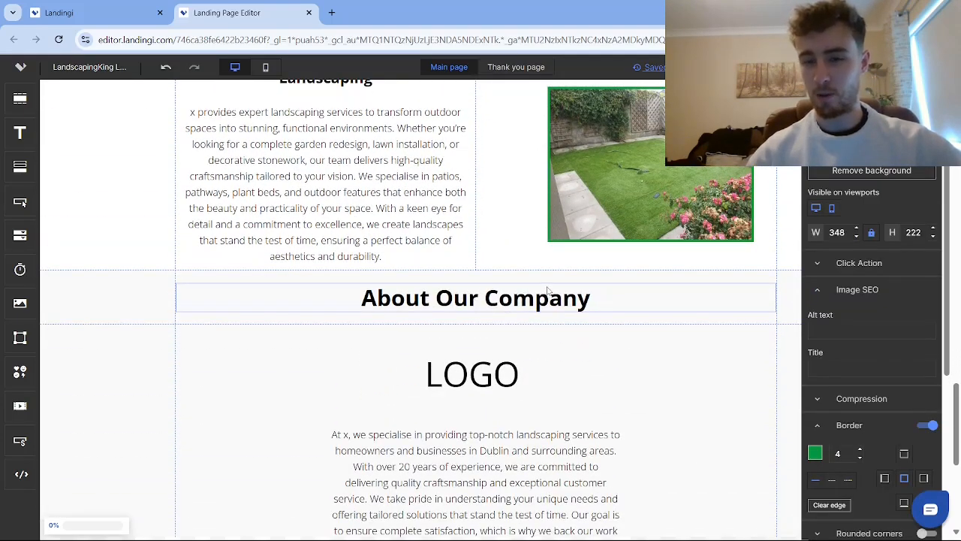
{"action": "scroll", "scroll_direction": "down", "scroll_amount": 3}
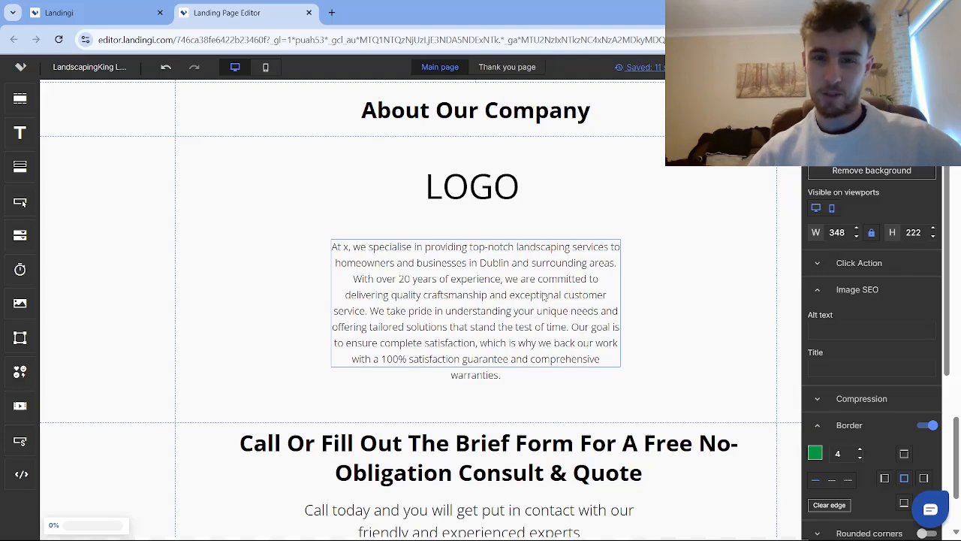
{"action": "left_click", "coordinate": [374, 12]}
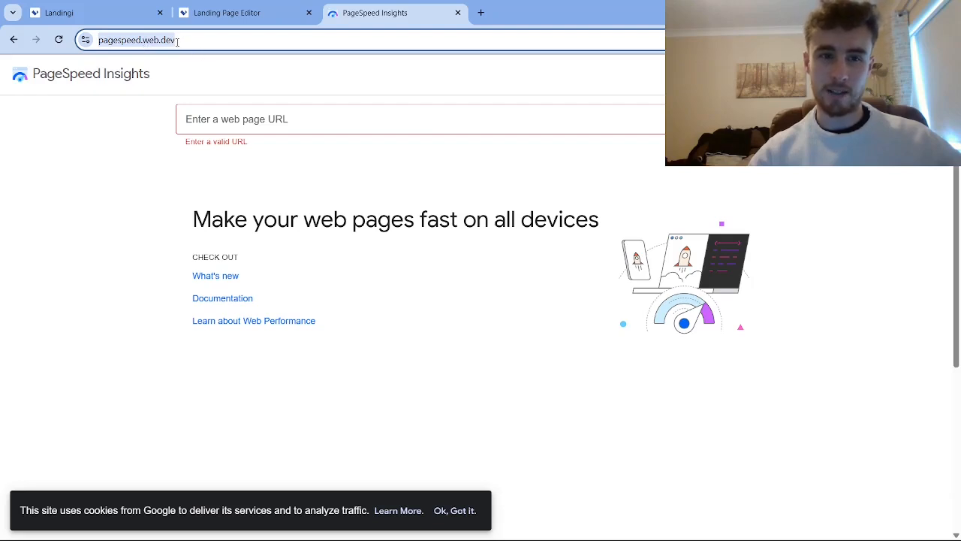
{"action": "mouse_move", "coordinate": [342, 81]}
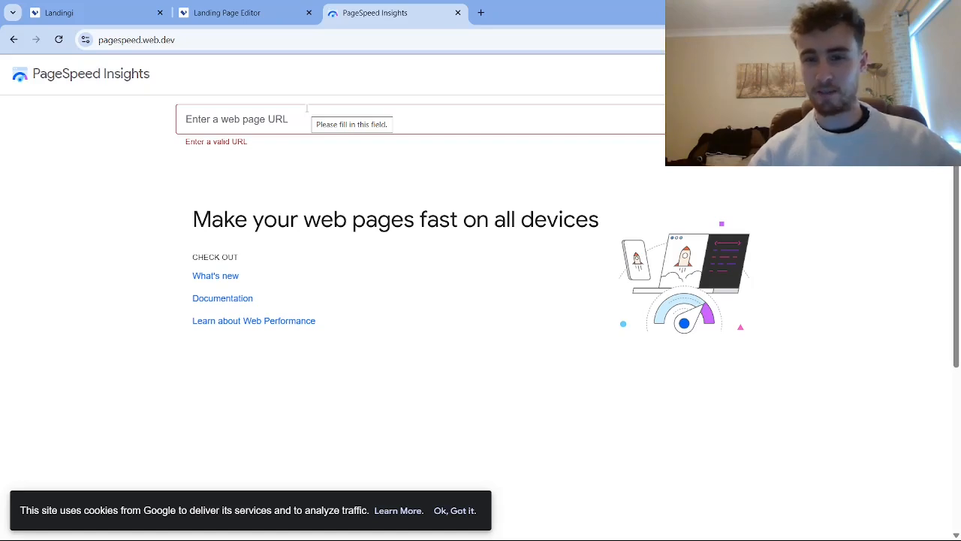
Step: Return to the Landingi editor tab, leaving PageSpeed Insights awaiting a URL
{"action": "left_click", "coordinate": [225, 12]}
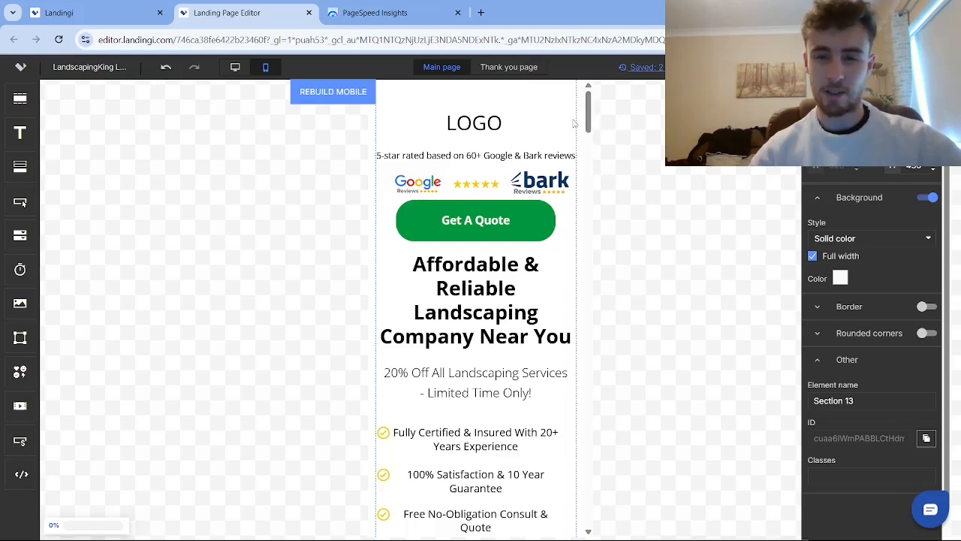
{"action": "mouse_move", "coordinate": [598, 138]}
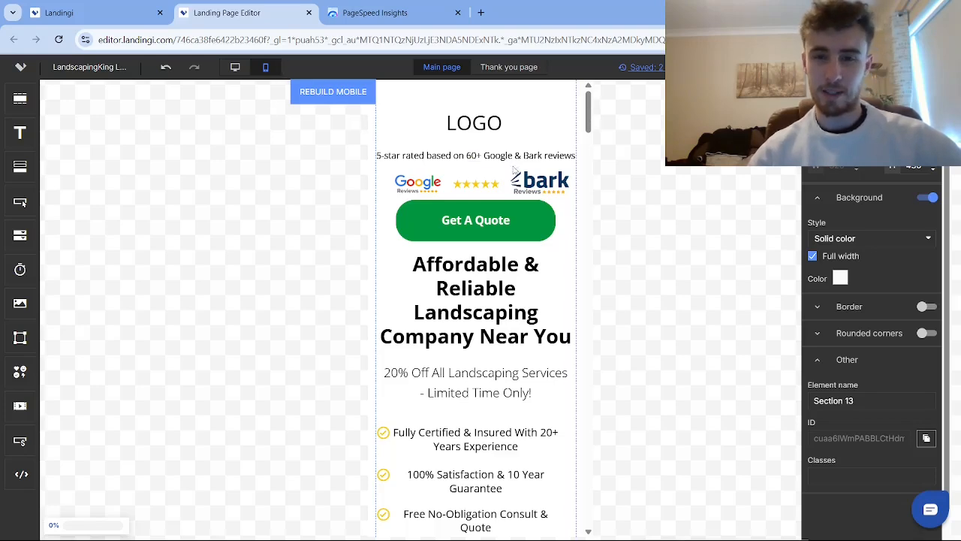
Step: Scroll through the landing page's mobile layout from header down to the quote form
{"action": "scroll", "scroll_direction": "down", "scroll_amount": 3}
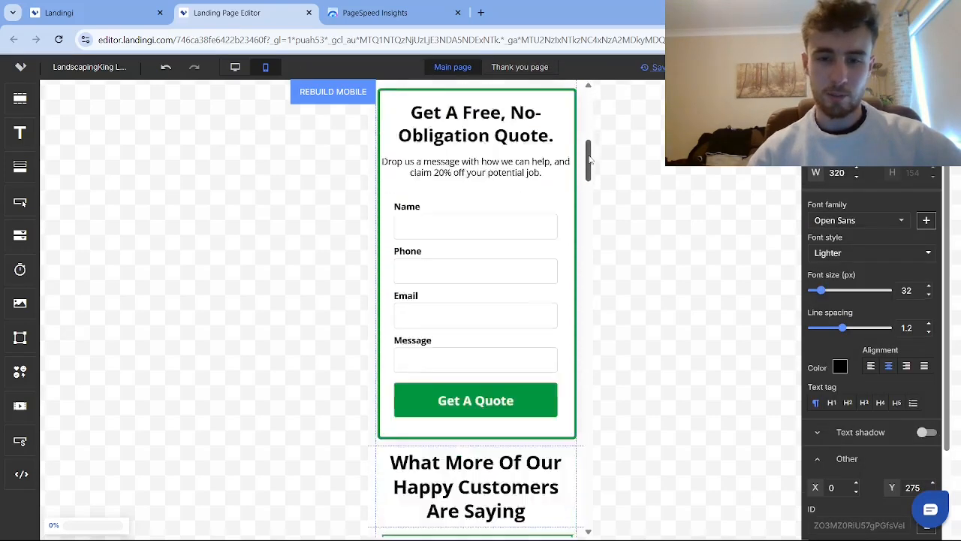
{"action": "scroll", "scroll_direction": "down", "scroll_amount": 3}
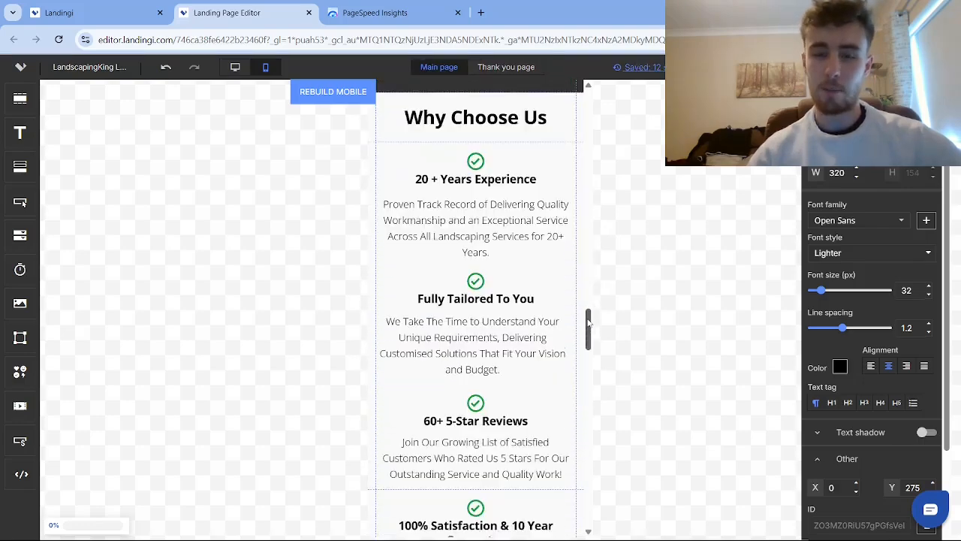
{"action": "scroll", "scroll_direction": "down", "scroll_amount": 3}
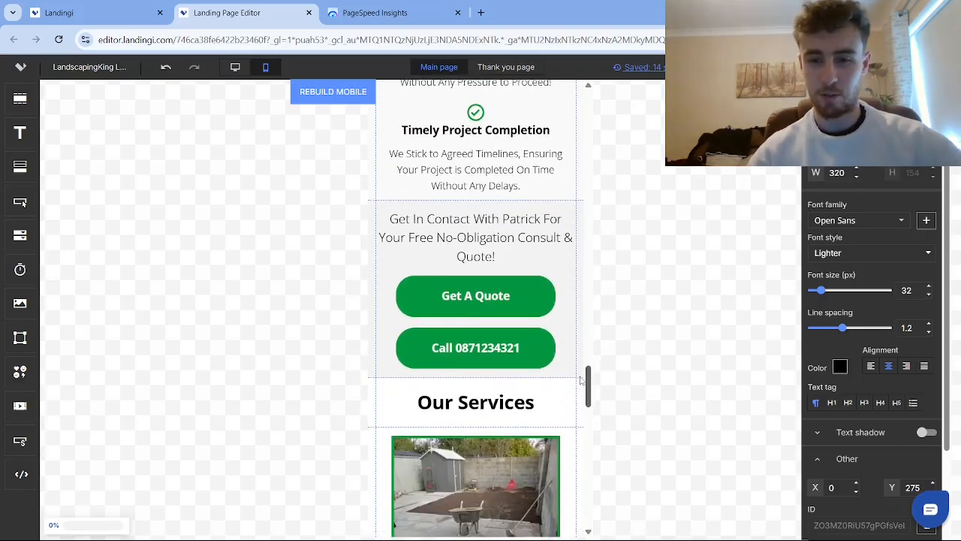
{"action": "scroll", "scroll_direction": "down", "scroll_amount": 3}
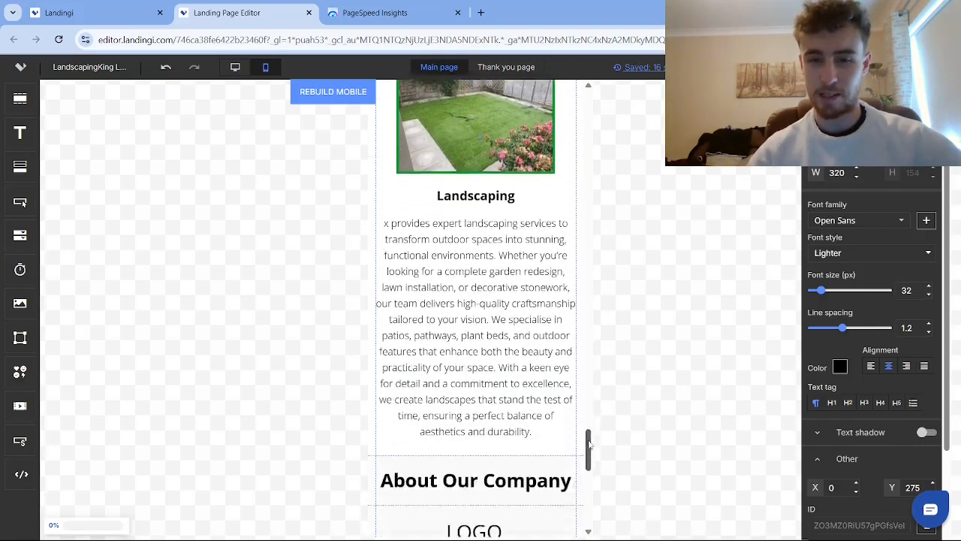
{"action": "scroll", "scroll_direction": "down", "scroll_amount": 3}
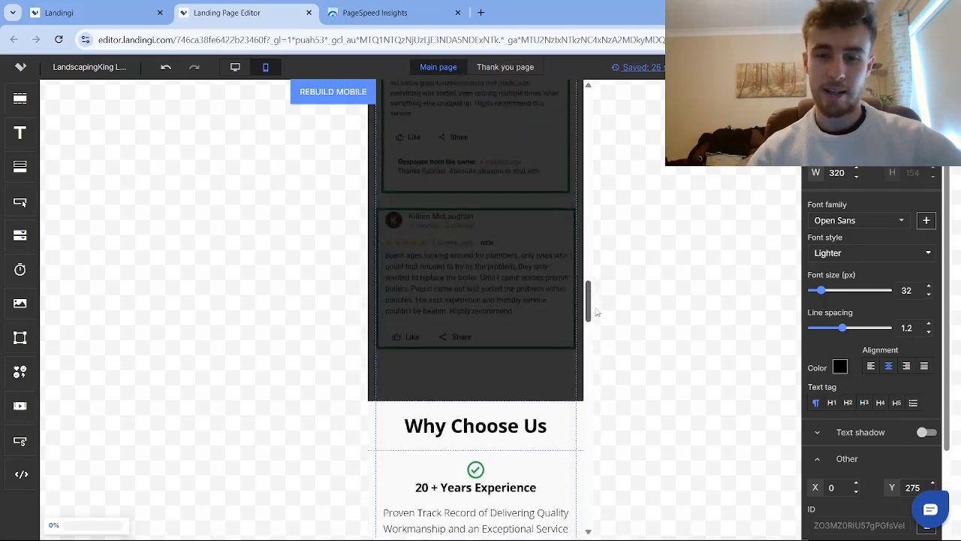
{"action": "scroll", "scroll_direction": "down", "scroll_amount": 3}
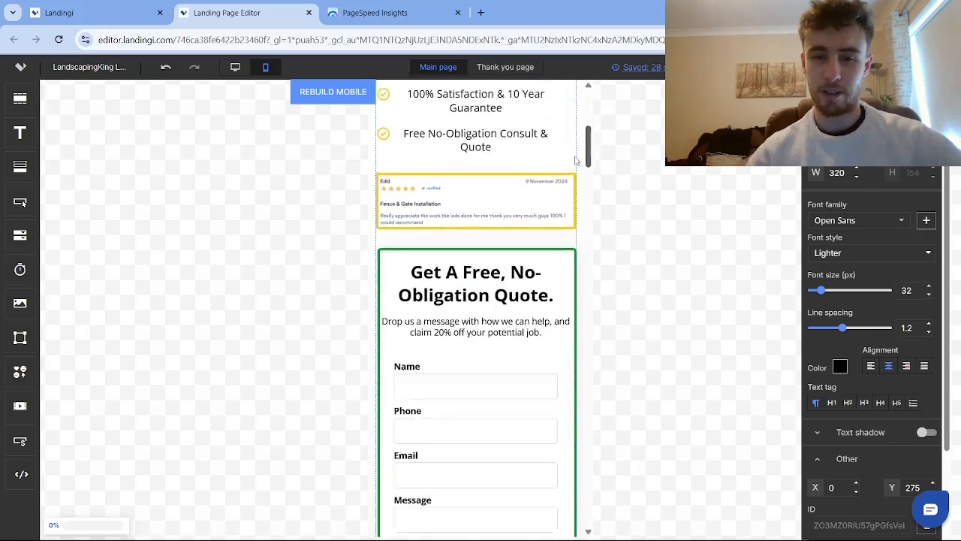
{"action": "scroll", "scroll_direction": "down", "scroll_amount": 3}
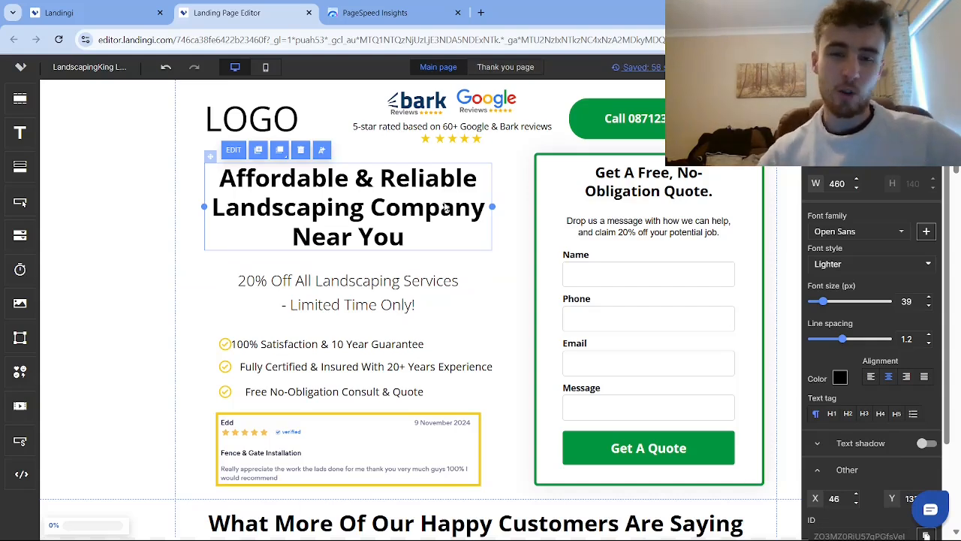
Step: Scroll the desktop layout past the hero, quote form, testimonials and services sections
{"action": "scroll", "scroll_direction": "down", "scroll_amount": 3}
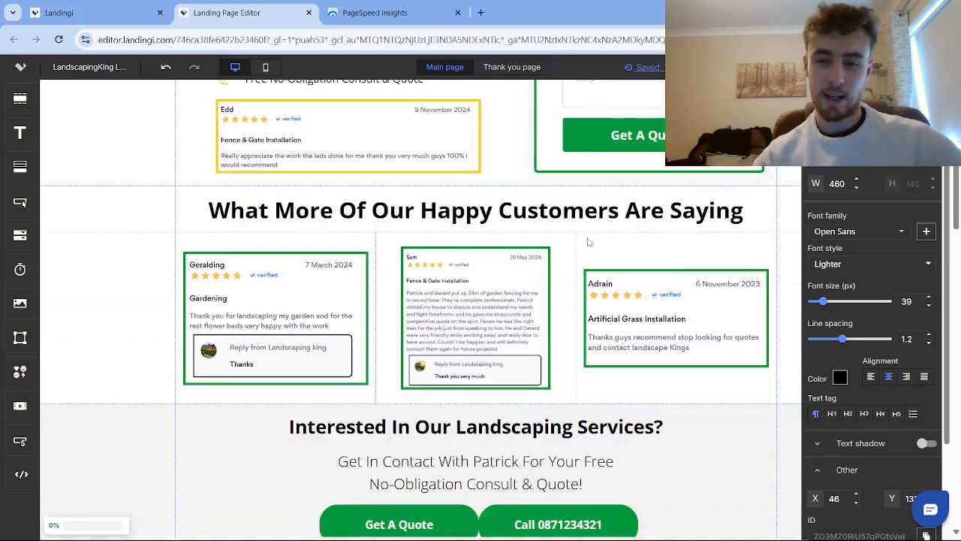
{"action": "scroll", "scroll_direction": "down", "scroll_amount": 3}
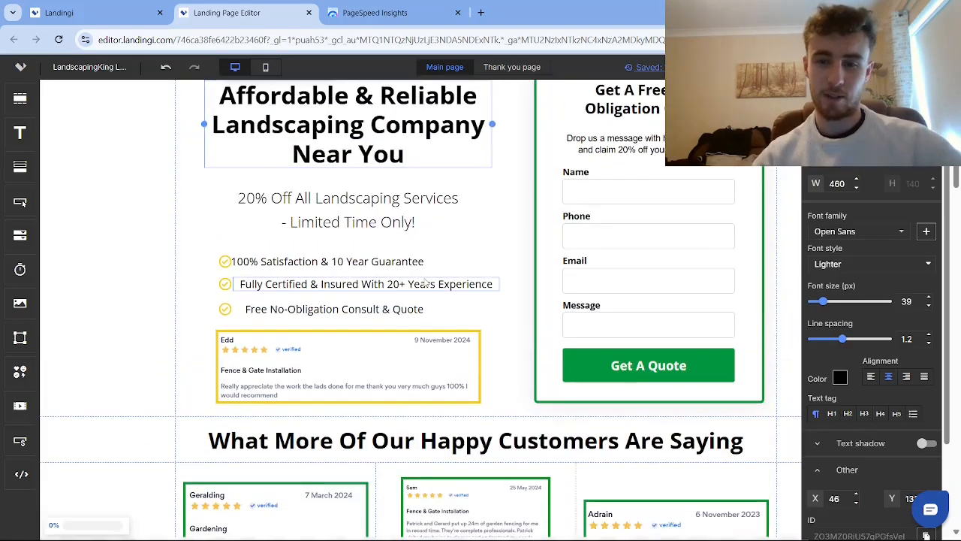
{"action": "scroll", "scroll_direction": "down", "scroll_amount": 3}
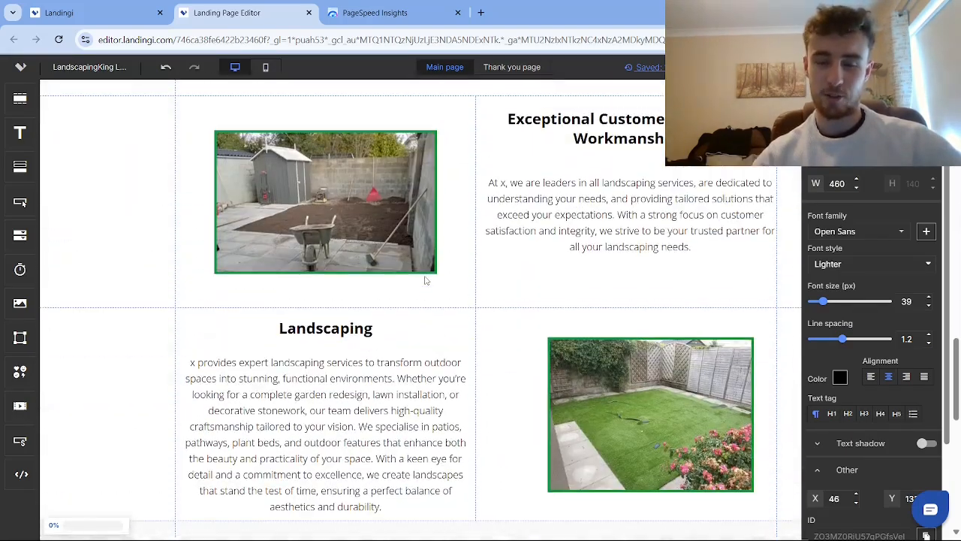
{"action": "scroll", "scroll_direction": "up", "scroll_amount": 3}
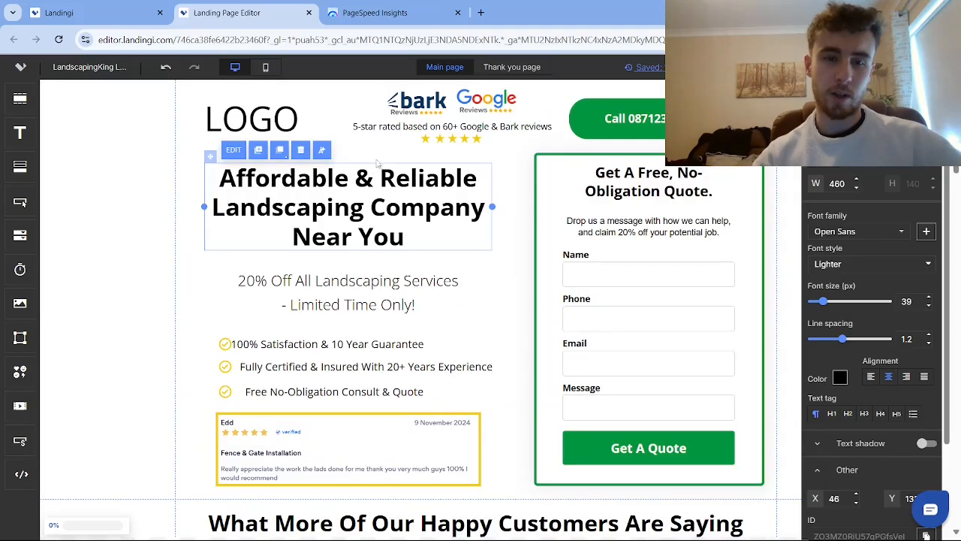
{"action": "scroll", "scroll_direction": "down", "scroll_amount": 3}
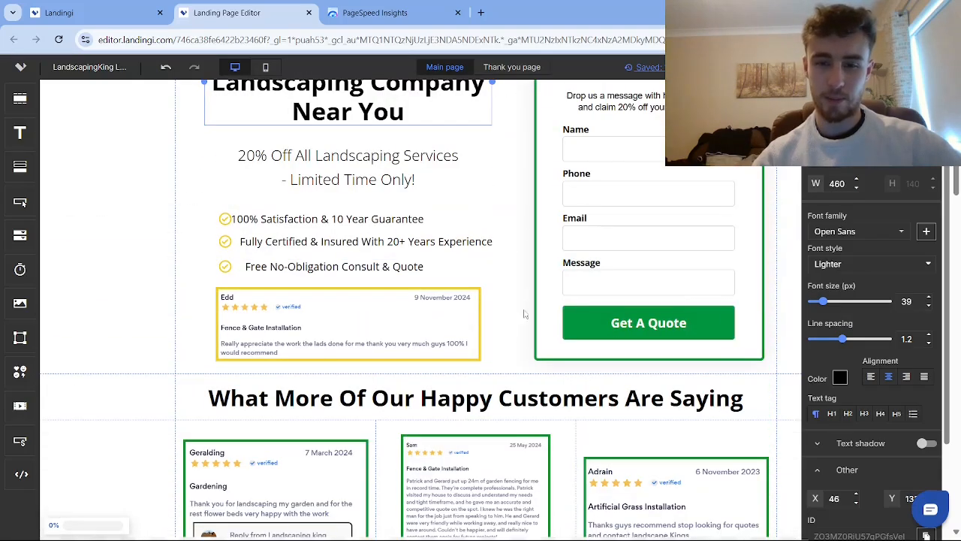
{"action": "scroll", "scroll_direction": "down", "scroll_amount": 3}
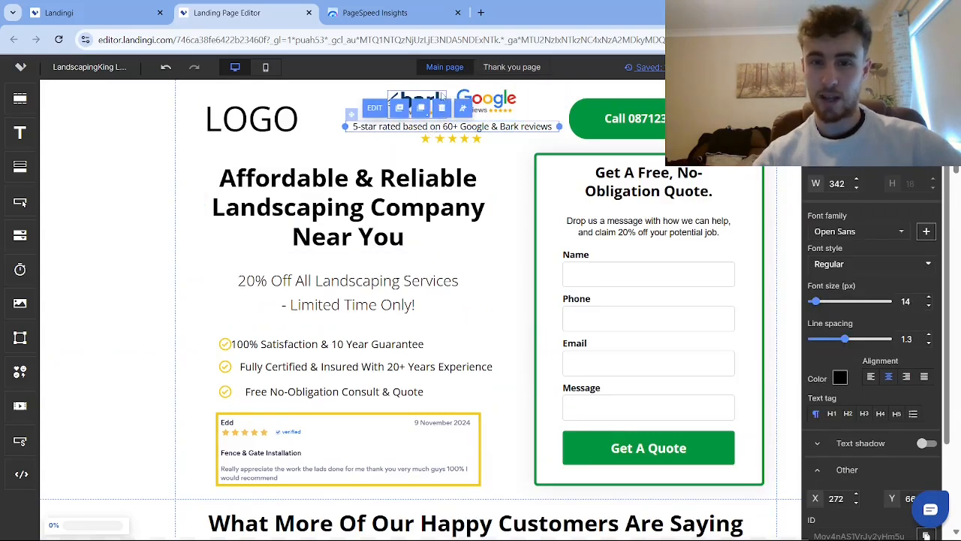
{"action": "scroll", "scroll_direction": "down", "scroll_amount": 3}
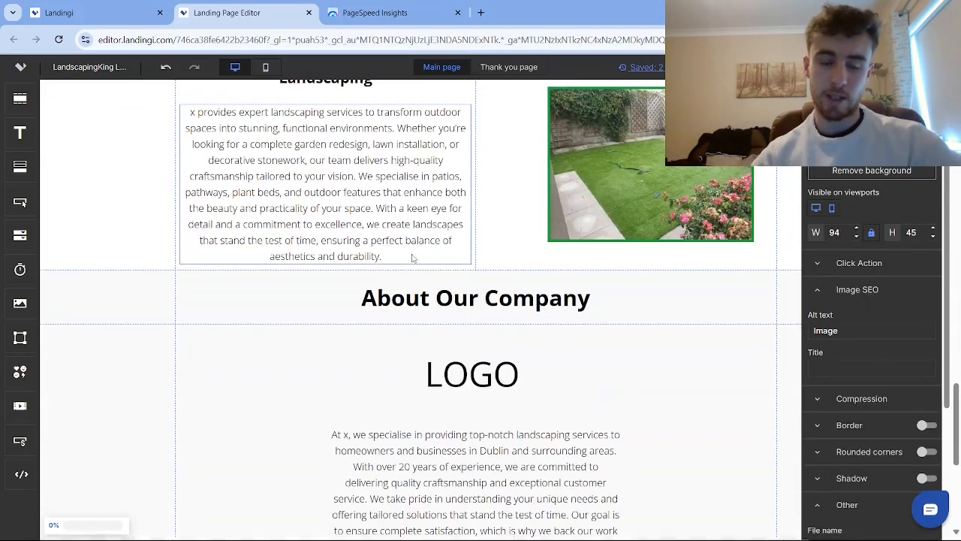
{"action": "scroll", "scroll_direction": "down", "scroll_amount": 3}
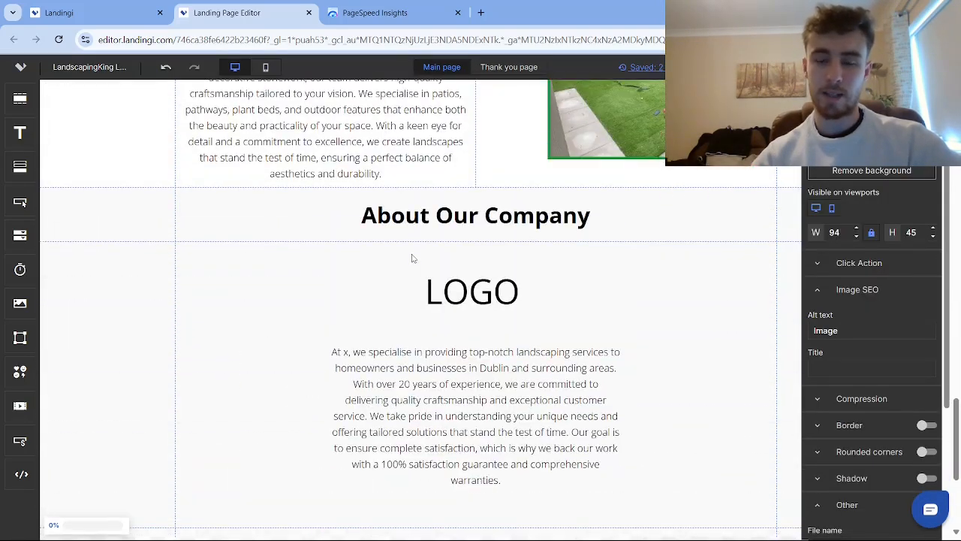
{"action": "scroll", "scroll_direction": "down", "scroll_amount": 3}
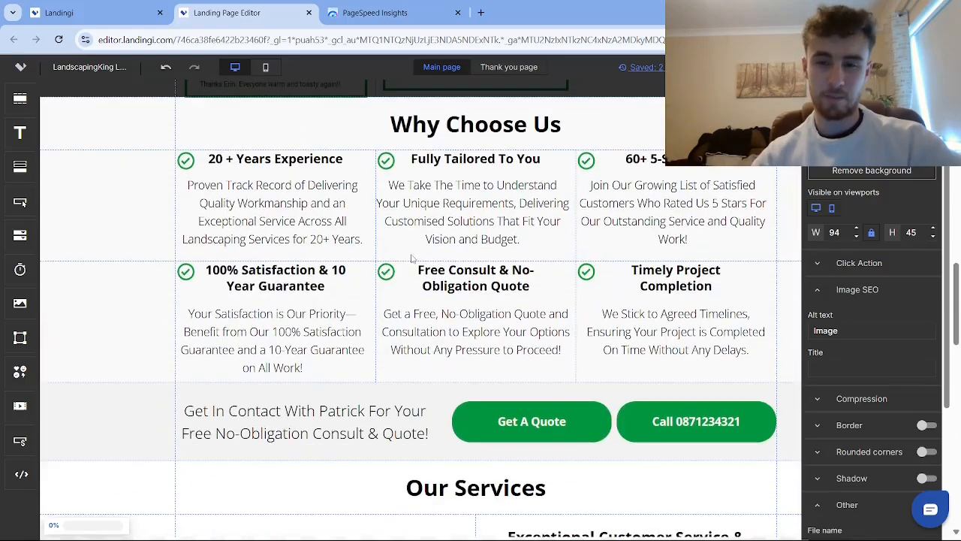
{"action": "scroll", "scroll_direction": "up", "scroll_amount": 3}
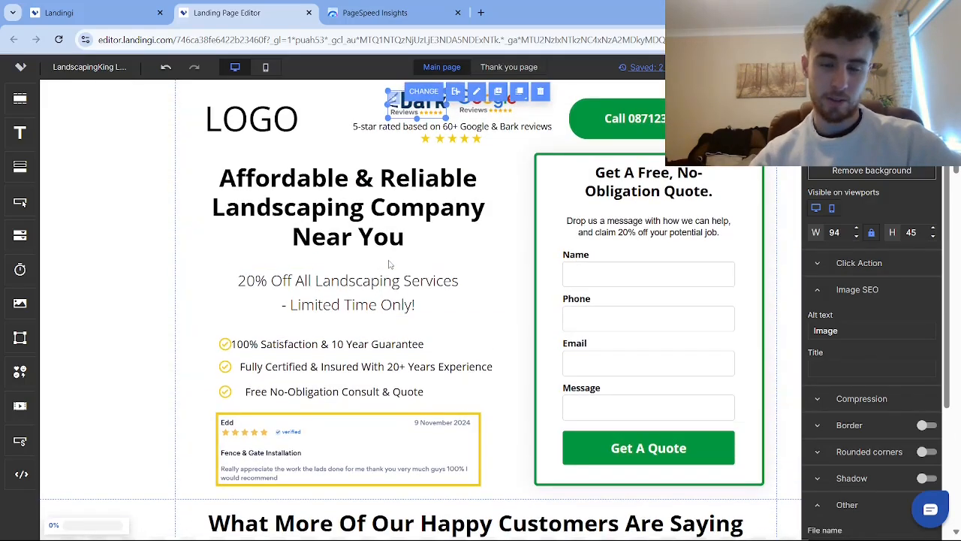
{"action": "scroll", "scroll_direction": "down", "scroll_amount": 3}
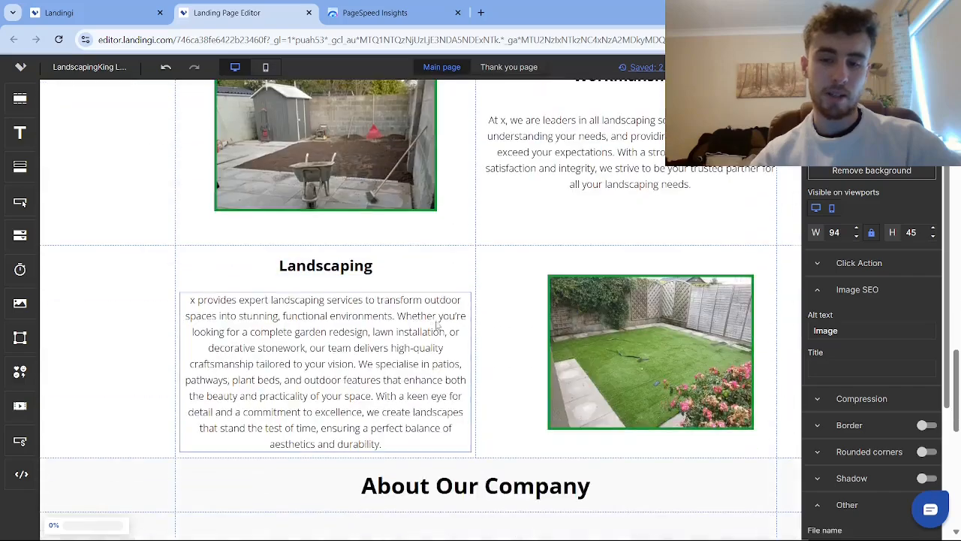
{"action": "scroll", "scroll_direction": "down", "scroll_amount": 3}
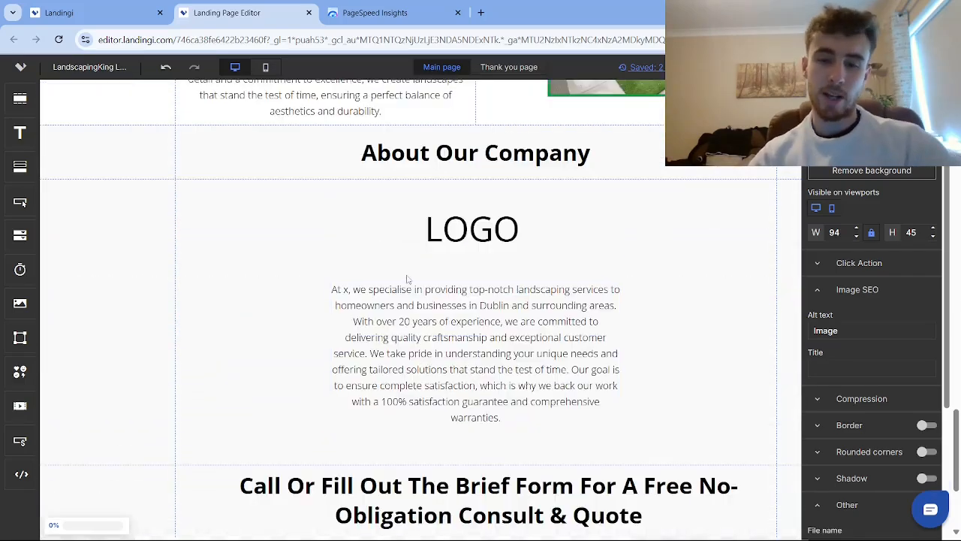
{"action": "scroll", "scroll_direction": "down", "scroll_amount": 3}
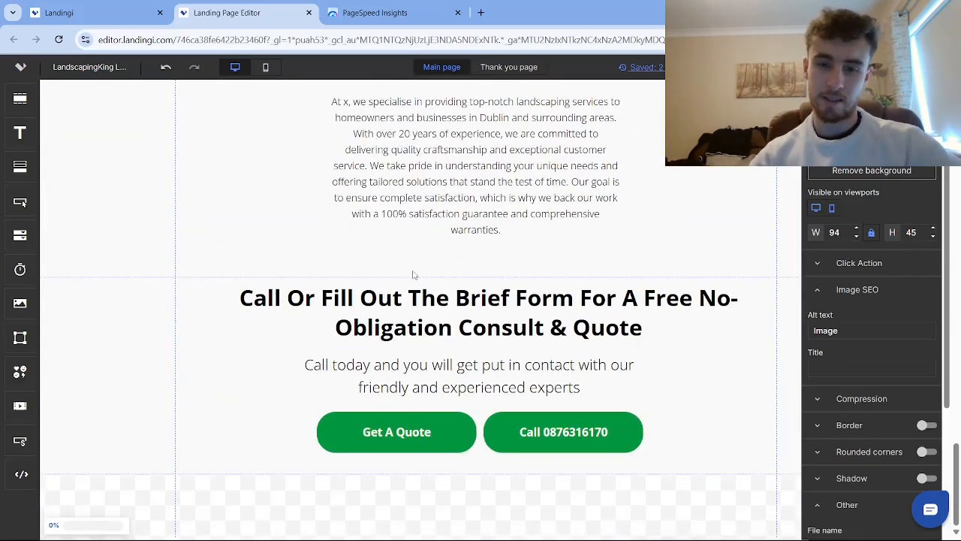
{"action": "scroll", "scroll_direction": "down", "scroll_amount": 3}
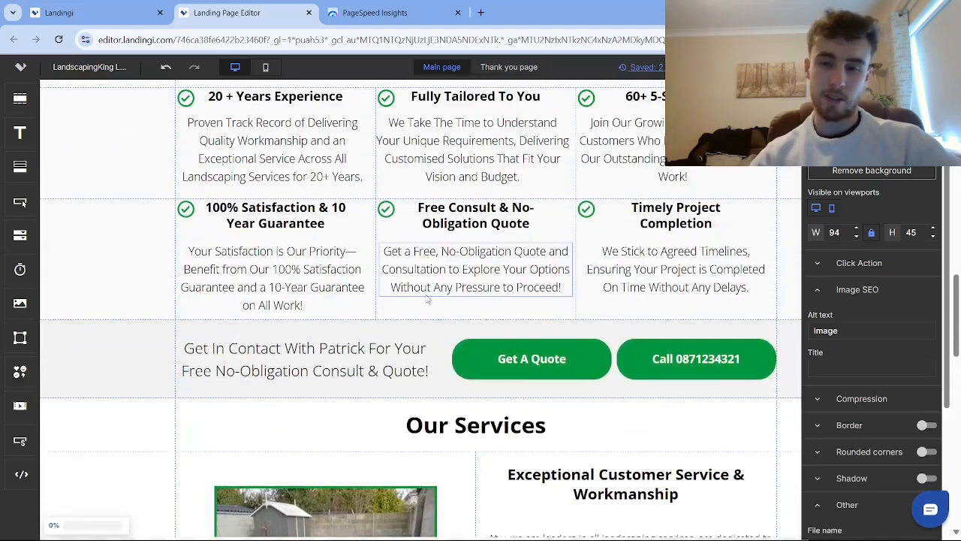
{"action": "scroll", "scroll_direction": "down", "scroll_amount": 3}
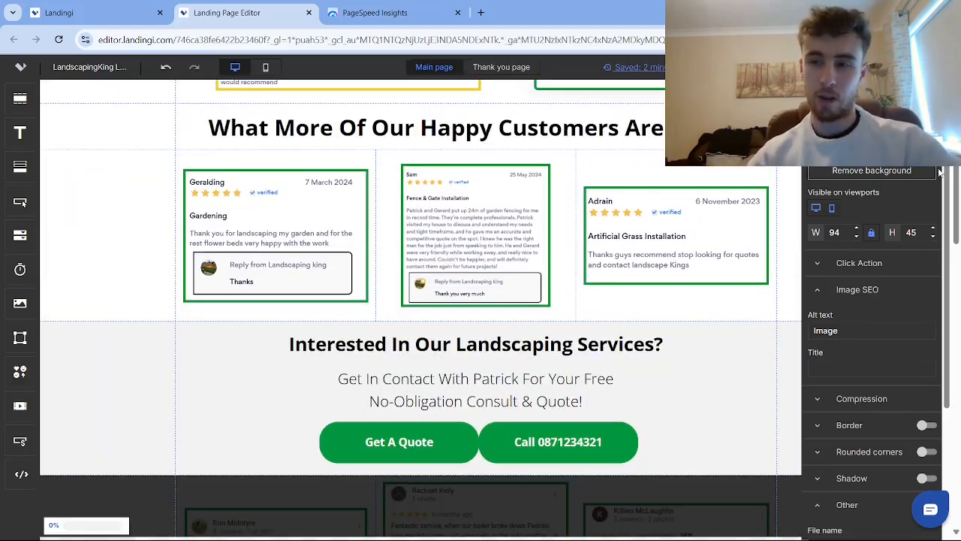
{"action": "scroll", "scroll_direction": "up", "scroll_amount": 3}
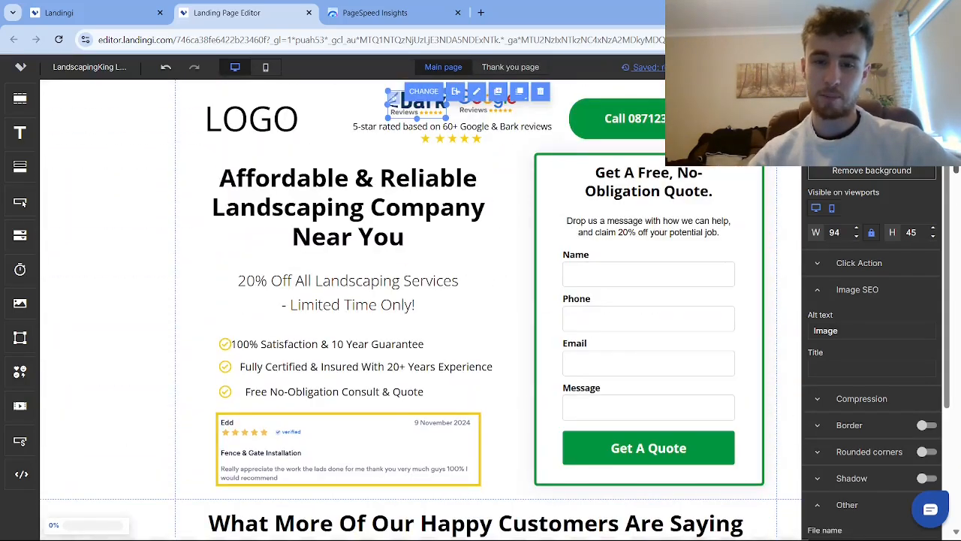
{"action": "scroll", "scroll_direction": "down", "scroll_amount": 3}
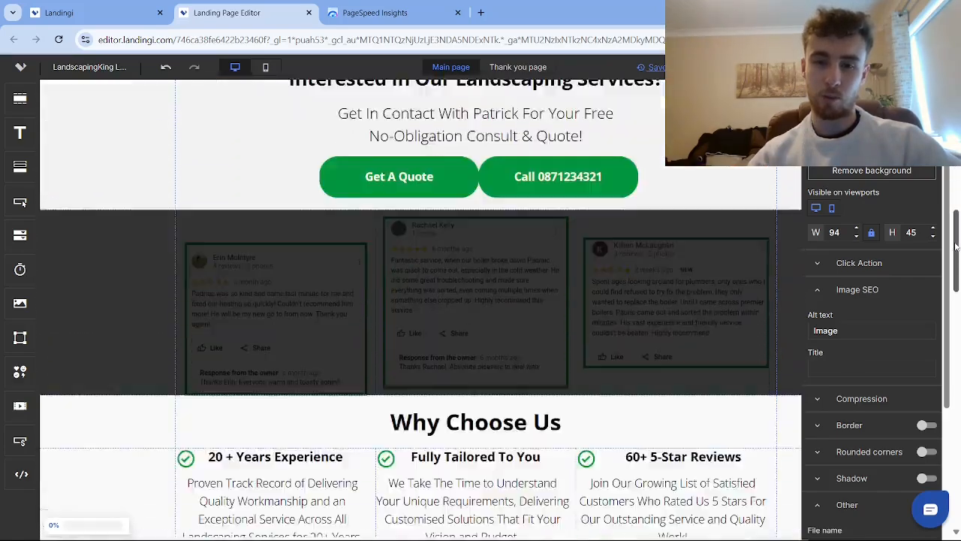
{"action": "scroll", "scroll_direction": "up", "scroll_amount": 3}
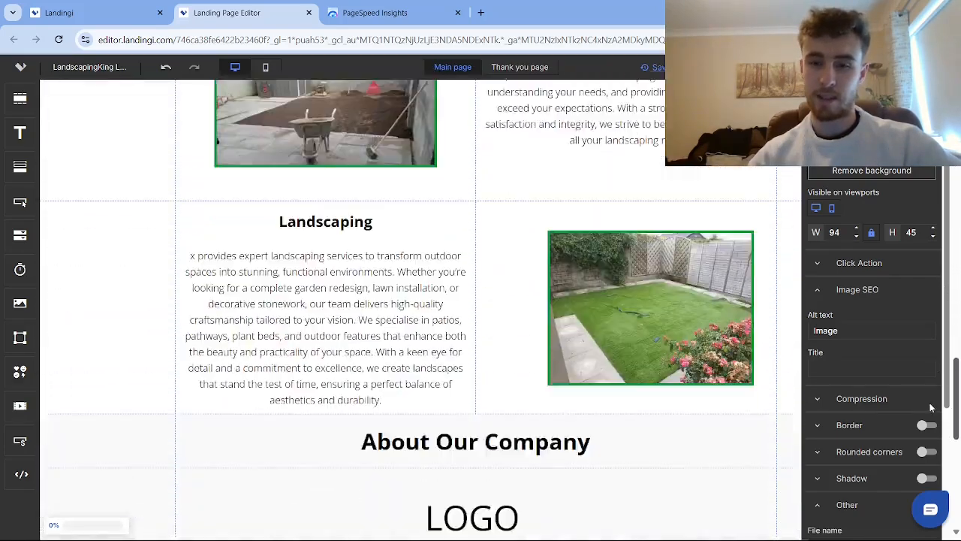
{"action": "scroll", "scroll_direction": "down", "scroll_amount": 3}
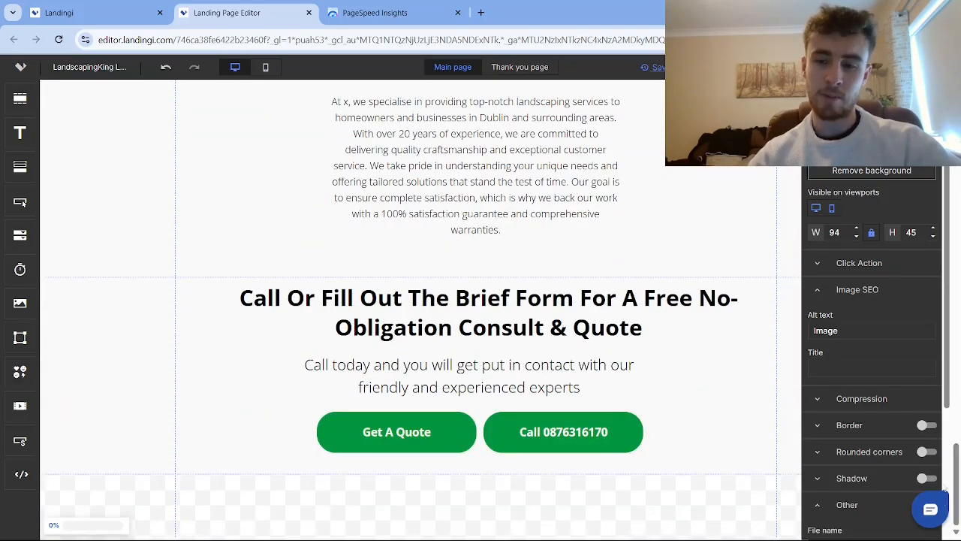